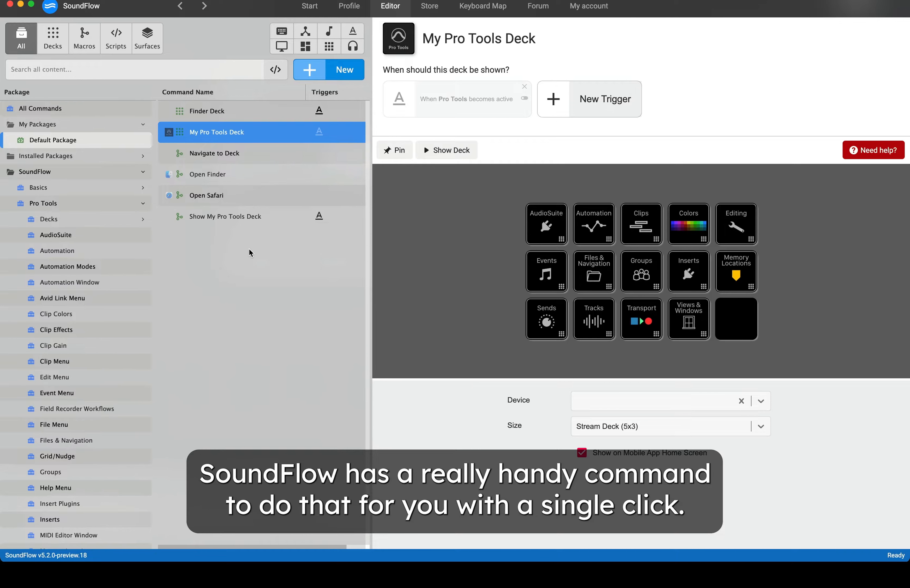
Step: Select 'Navigate to Folder of Current Session' under the SoundFlow Pro Tools package's Files & Navigation commands
{"action": "left_click", "coordinate": [36, 172]}
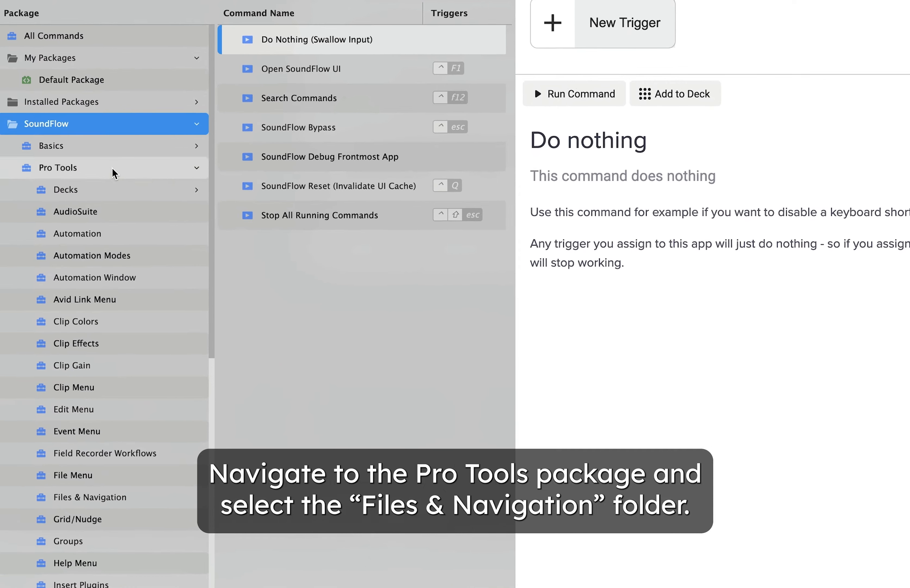
{"action": "left_click", "coordinate": [58, 168]}
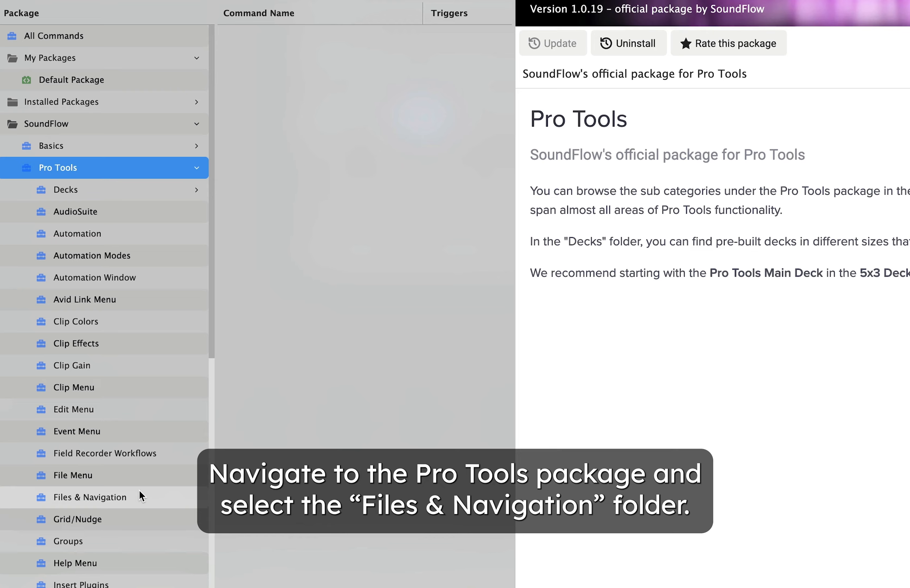
{"action": "left_click", "coordinate": [89, 498]}
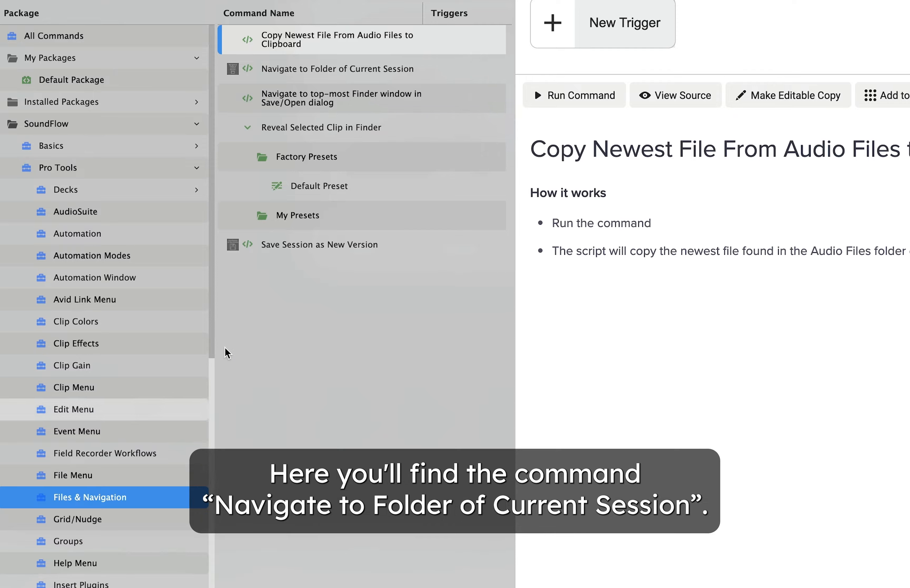
{"action": "left_click", "coordinate": [337, 68]}
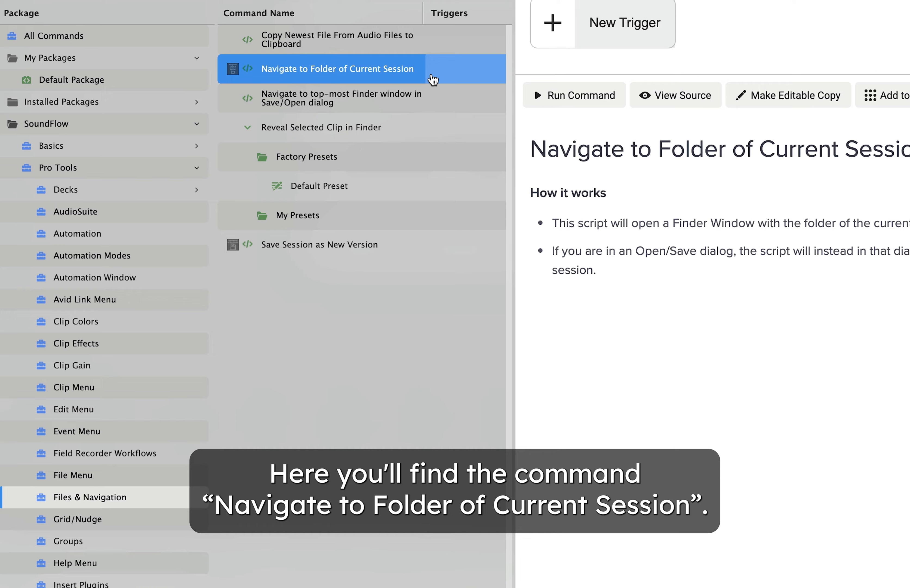